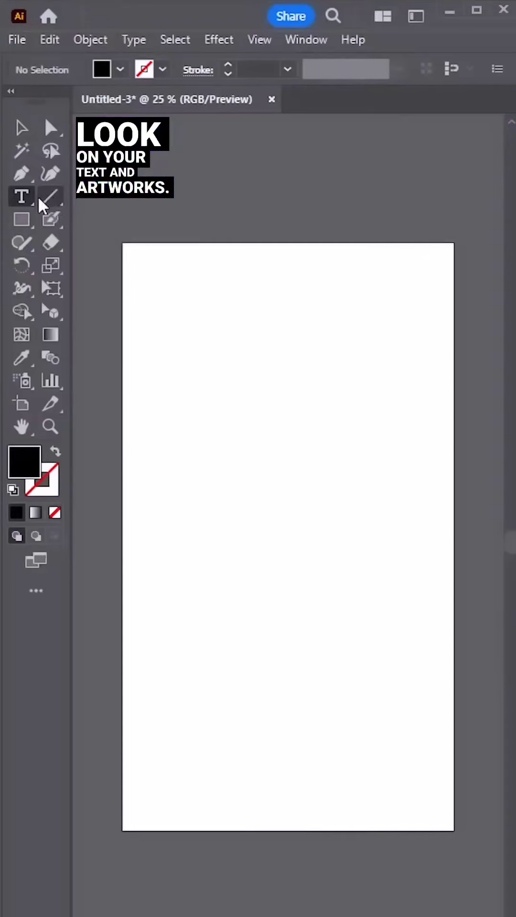
Enter the vertical word SYSTUMM and expand it into outline shapes via Object > Expand
text(SYSTUMMM)
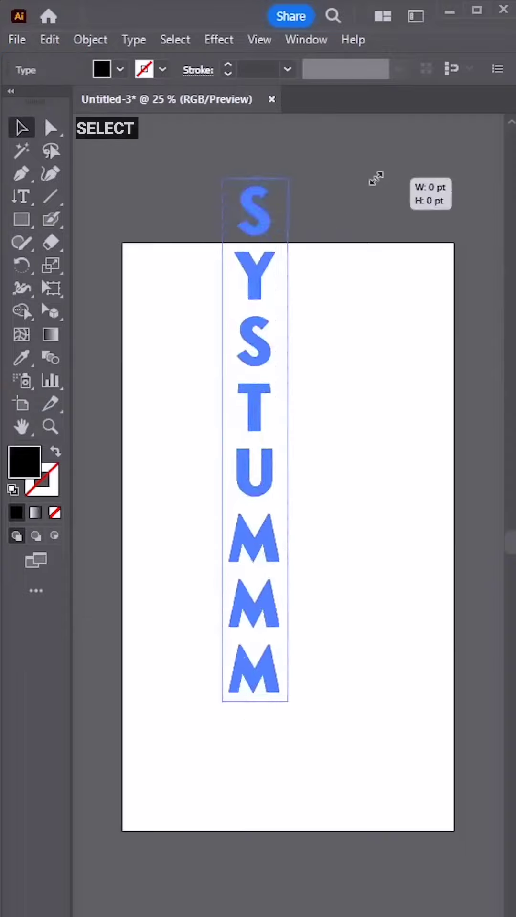
click(90, 39)
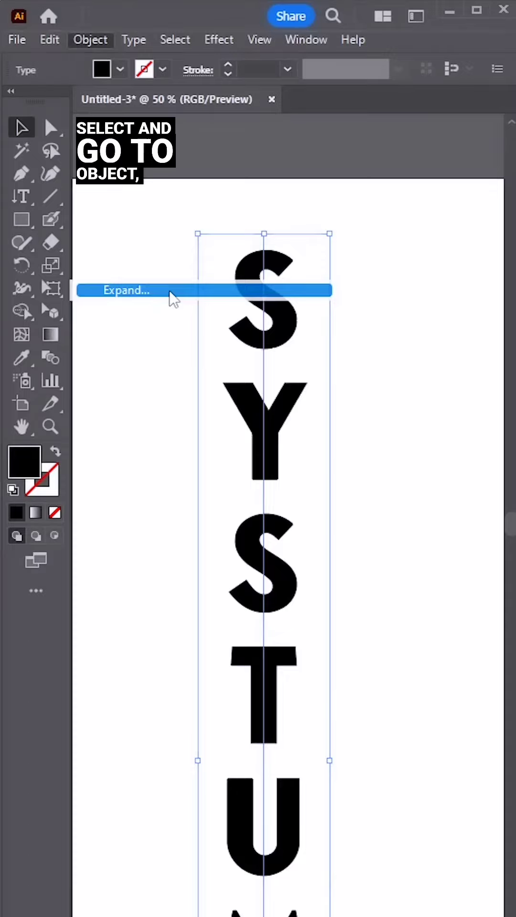
click(126, 290)
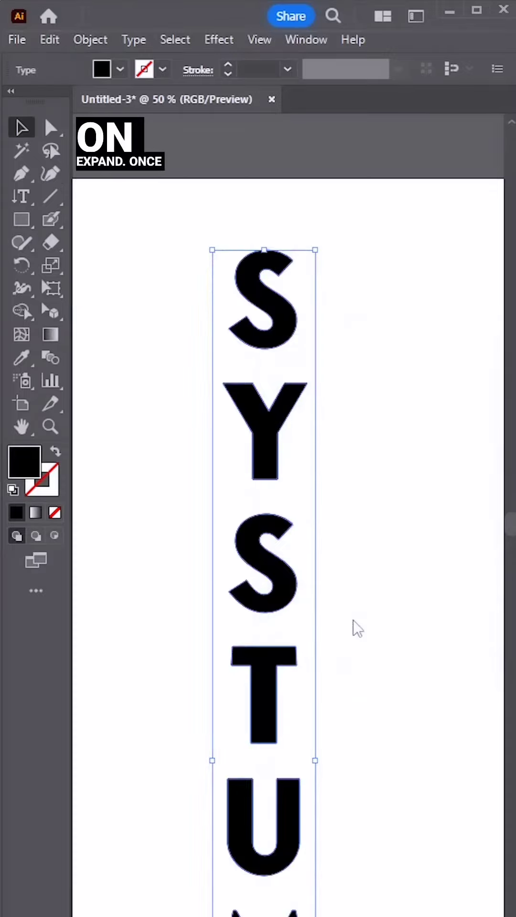
Rasterize the lettering at High (300 ppi) resolution with a white background
click(90, 40)
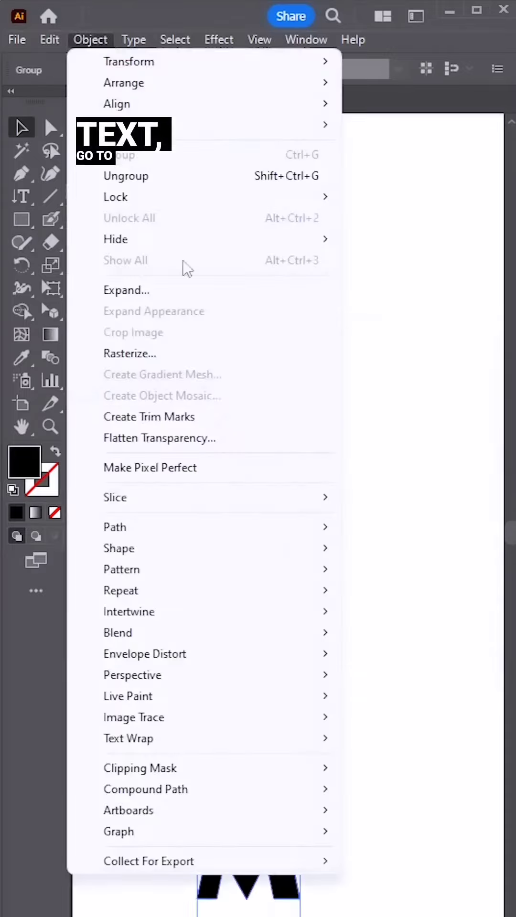
click(129, 354)
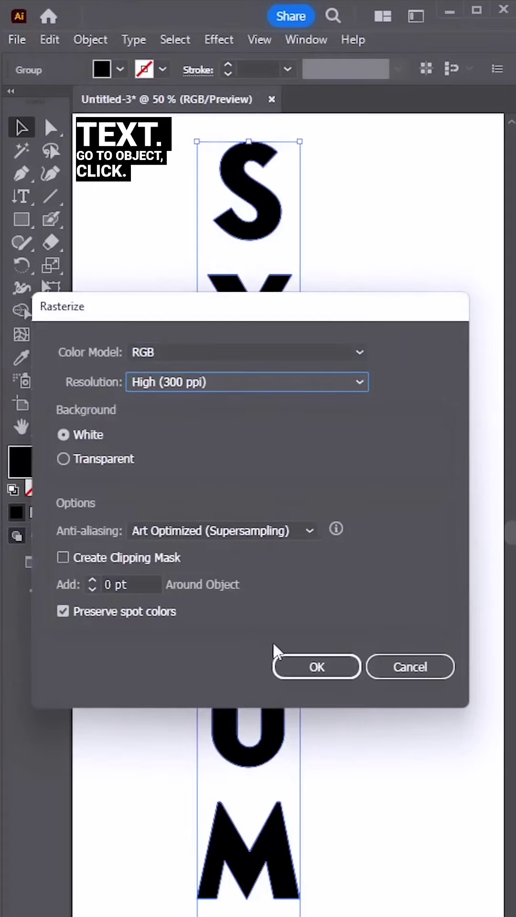
click(218, 39)
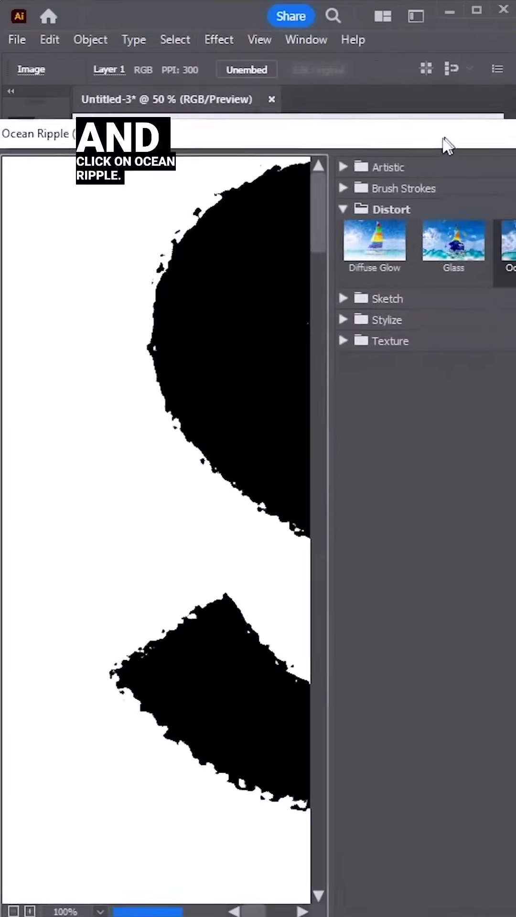
Apply an Ocean Ripple distortion and tune its ripple size and magnitude for torn edges
click(405, 265)
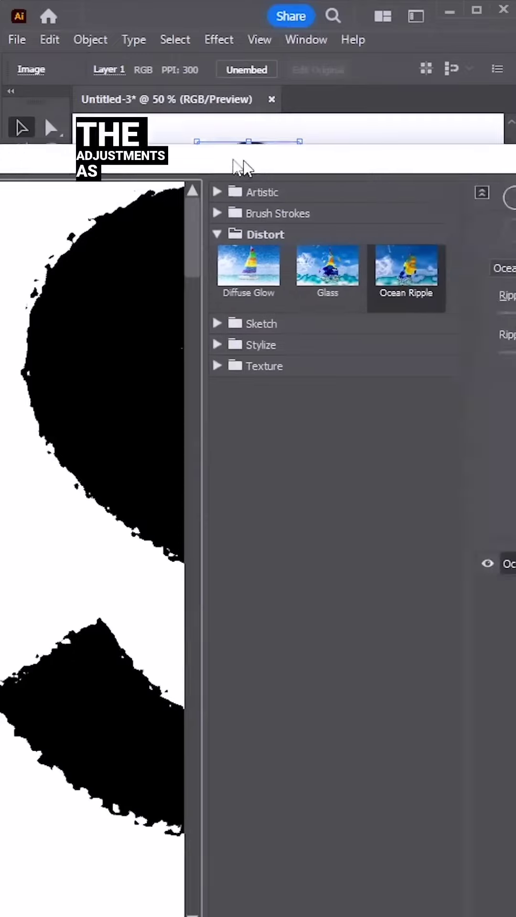
click(405, 264)
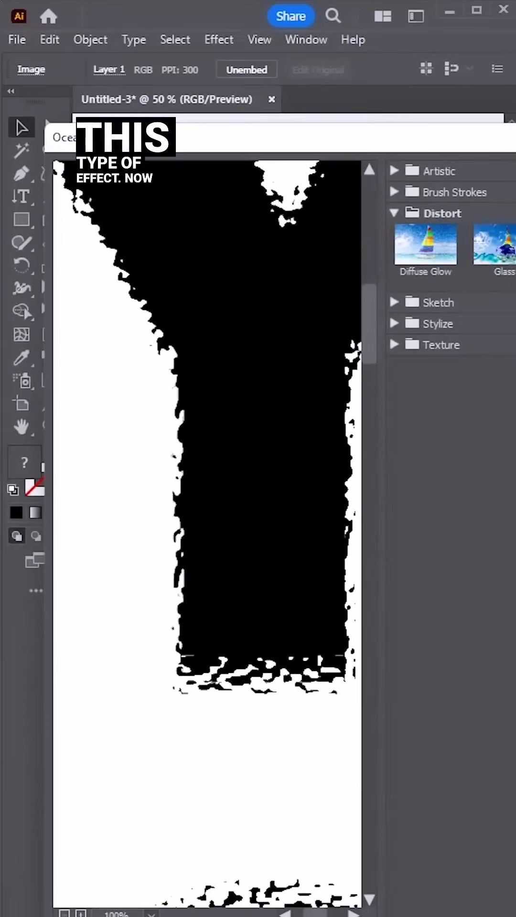
Add the Sketch > Stamp effect so the lettering looks like a hand-stamped print
click(218, 39)
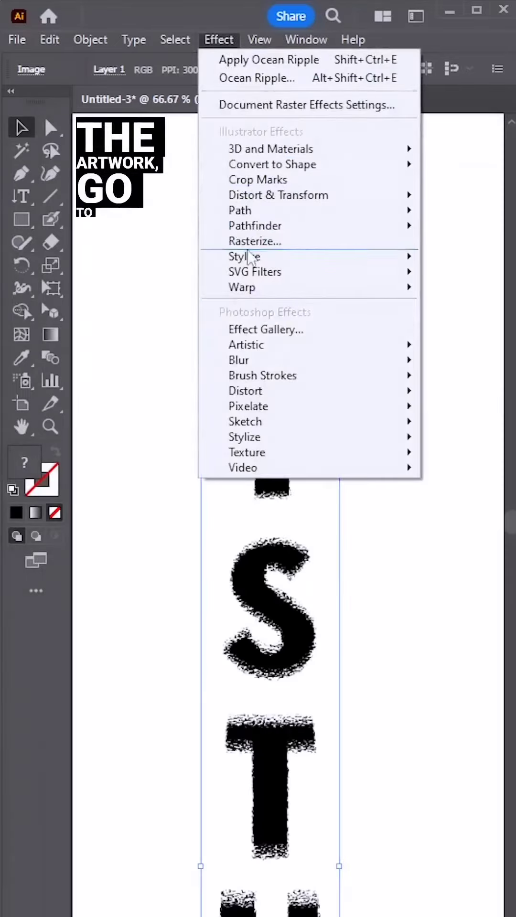
mouse_move(246, 421)
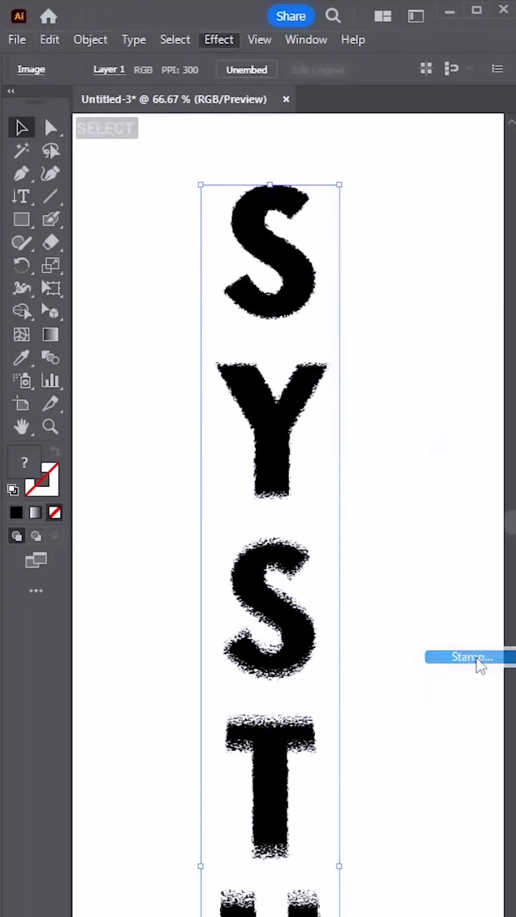
click(468, 658)
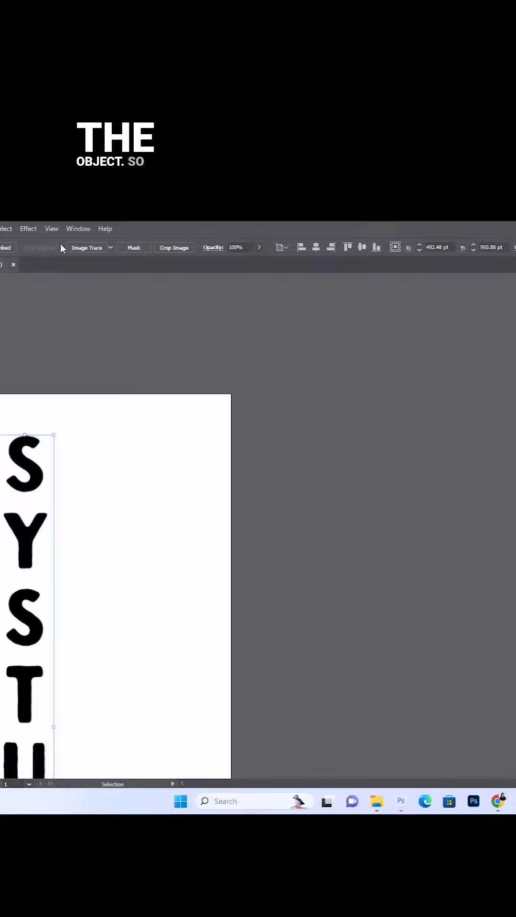
Image-trace the stamped image and expand the result into editable vector paths
click(86, 247)
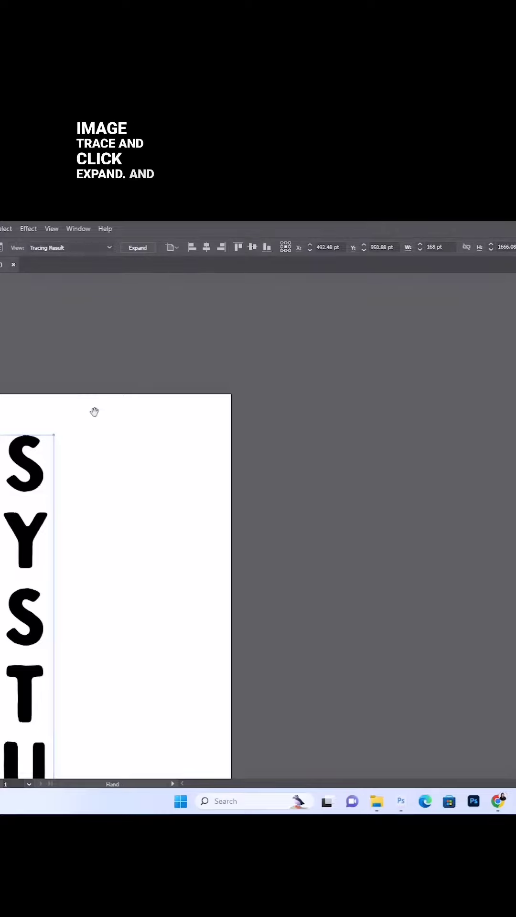
click(138, 248)
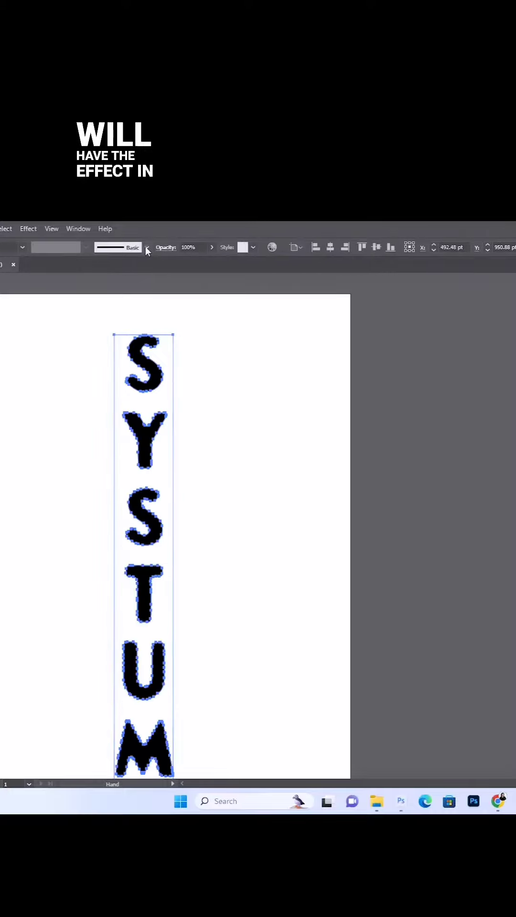